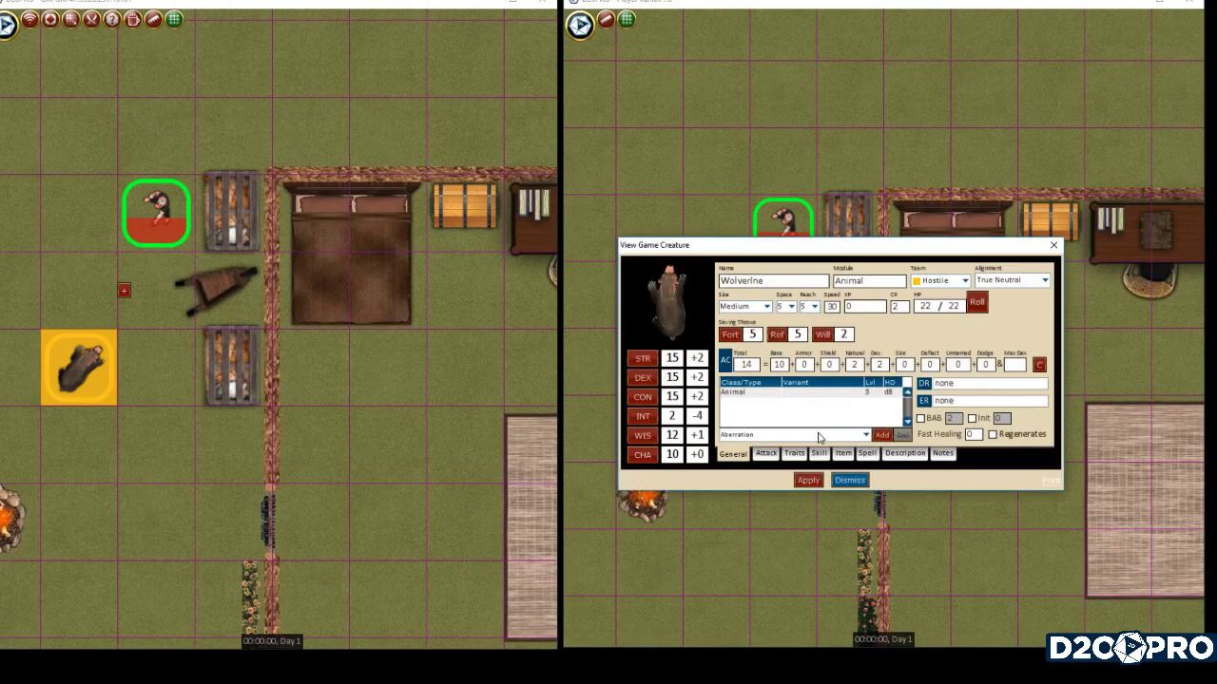
Show Wolverine's carried items in its creature record.
click(842, 454)
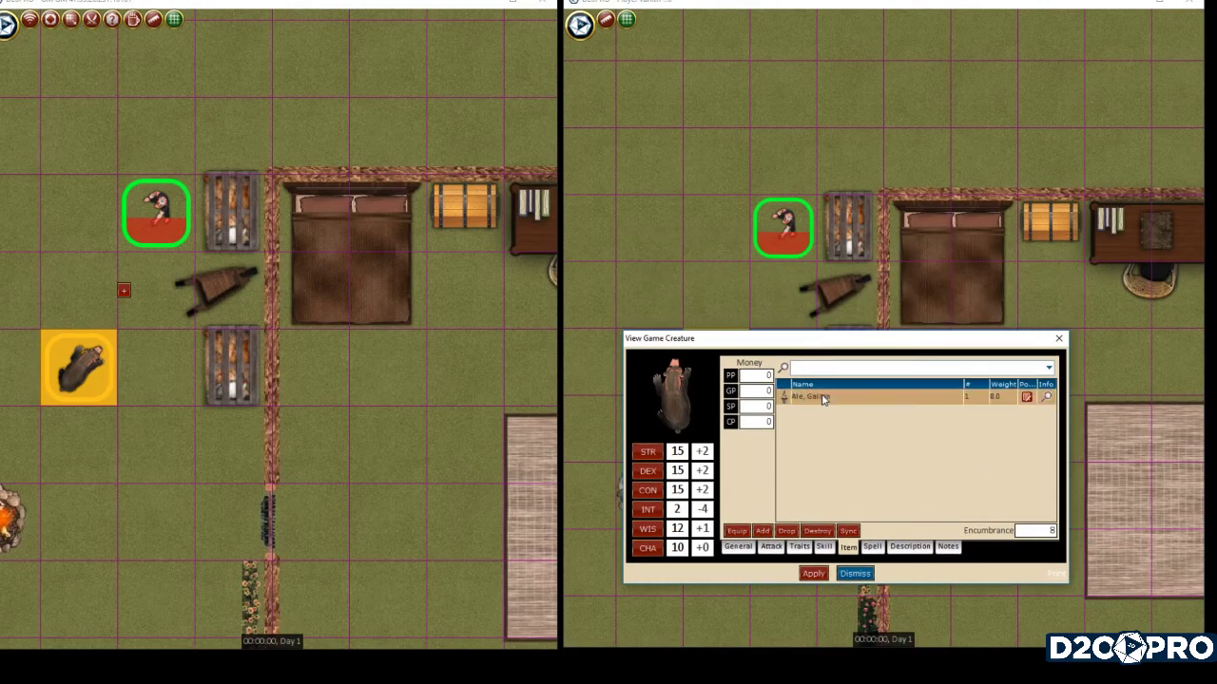
mouse_move(822, 398)
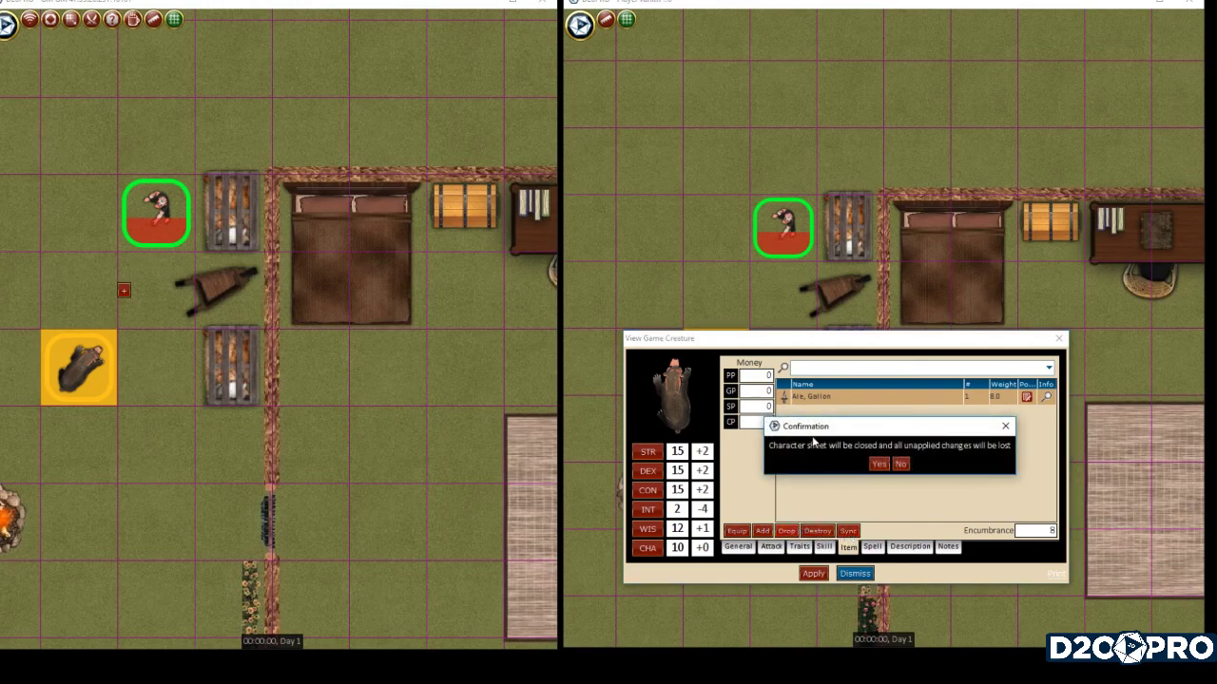
mouse_move(825, 451)
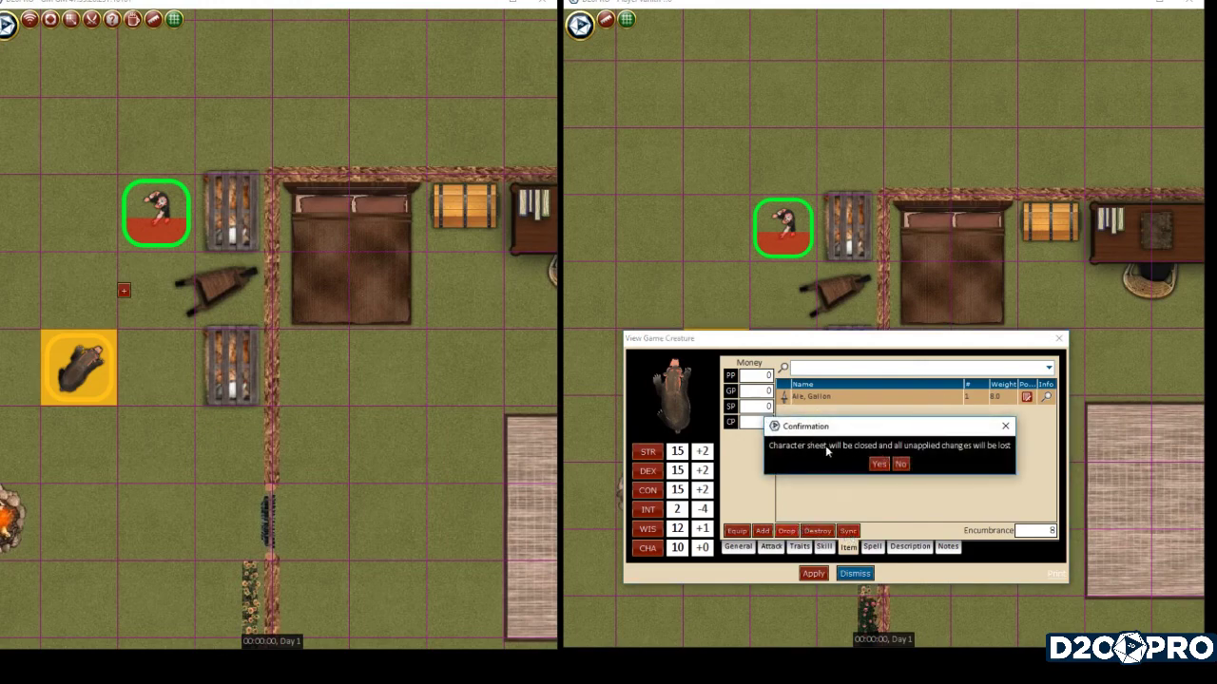
mouse_move(1012, 450)
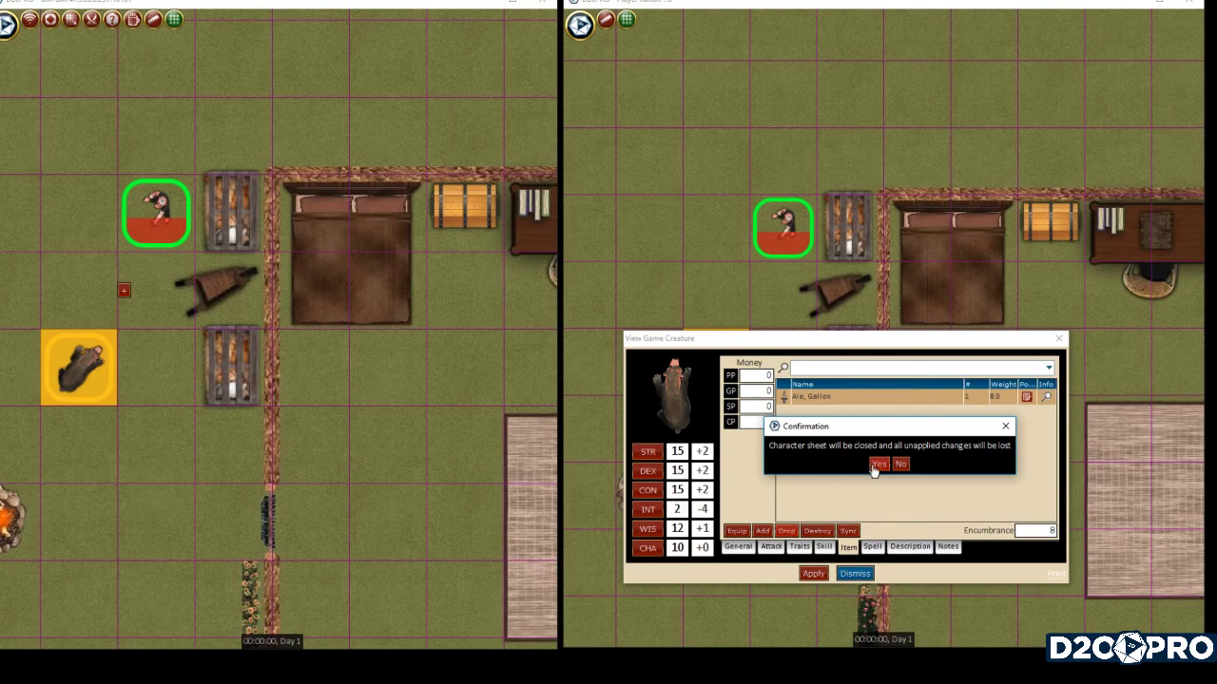
Confirm closing the sheet and commit the GM approval for dropping one gallon of ale.
click(877, 463)
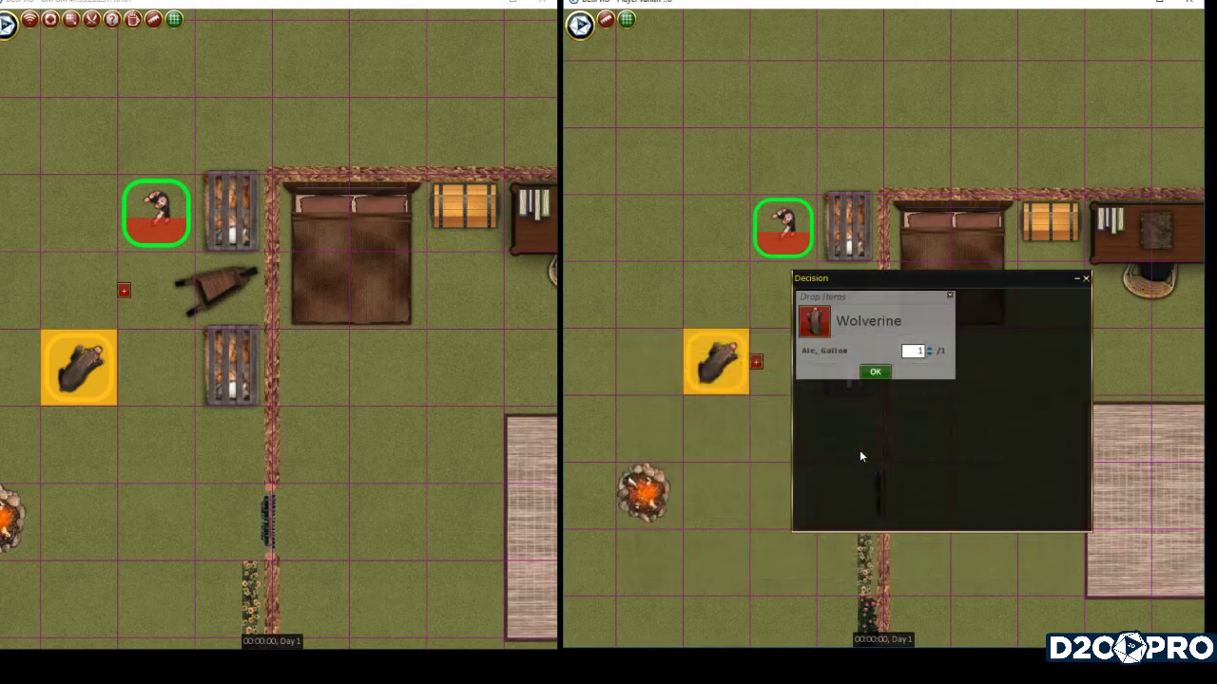
mouse_move(877, 288)
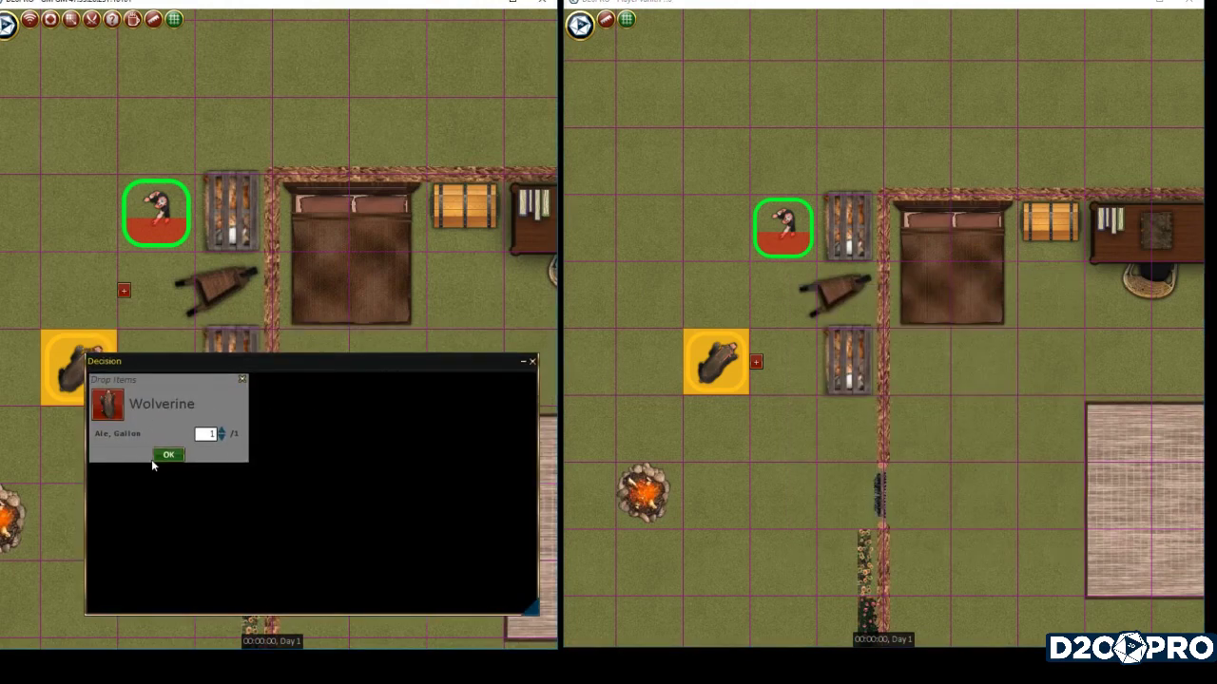
mouse_move(169, 454)
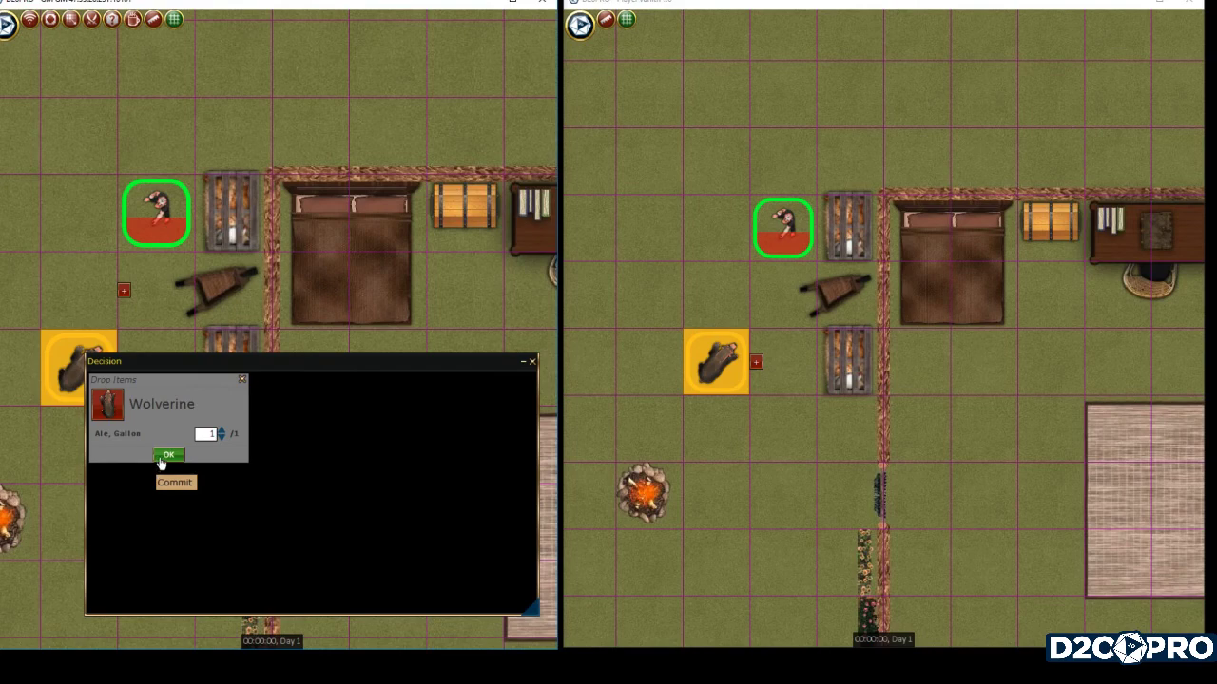
click(168, 454)
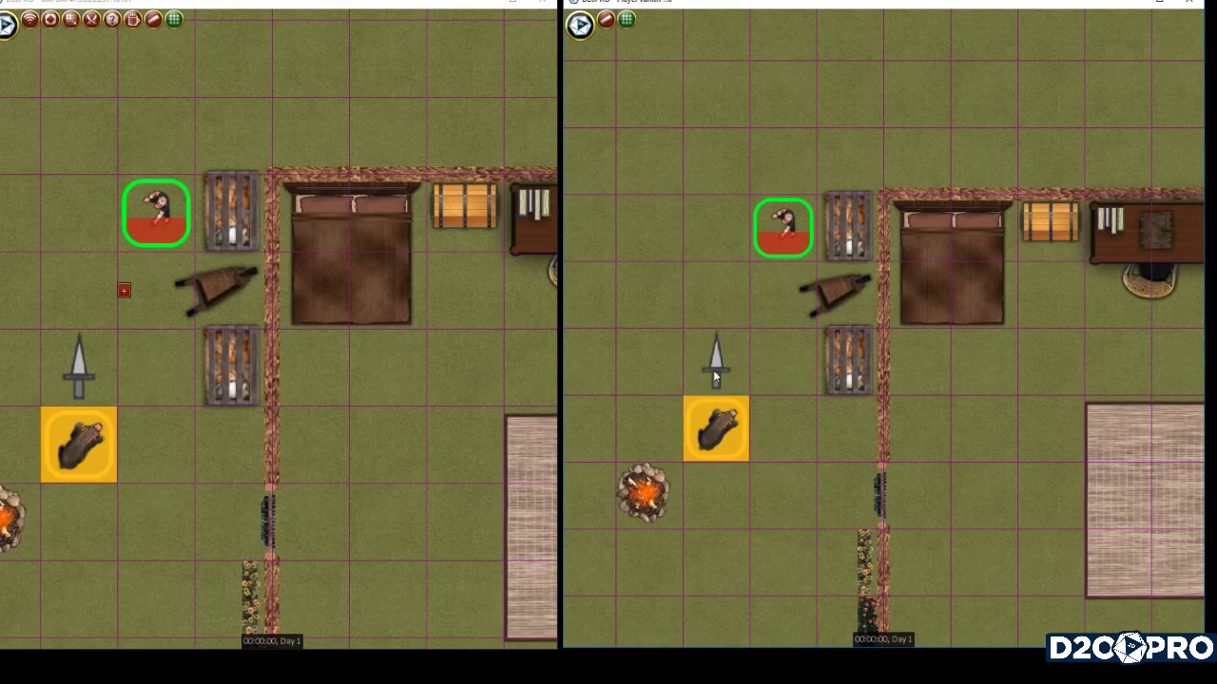
mouse_move(717, 431)
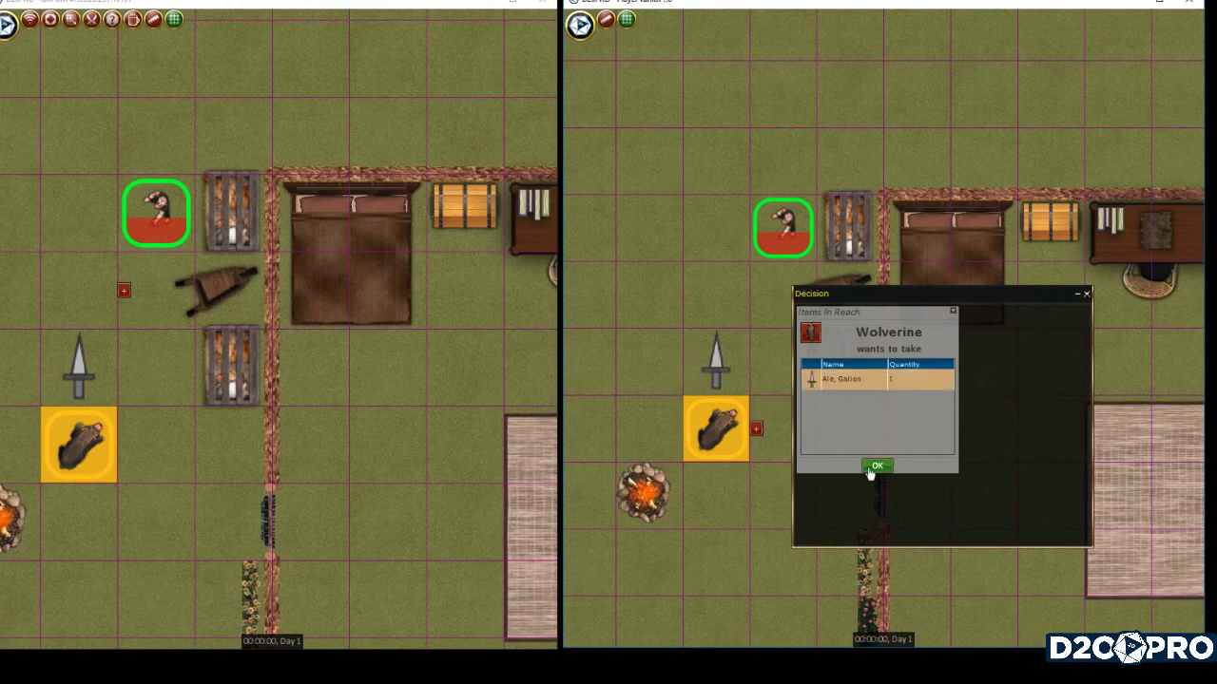
Send Wolverine's request to pick up the gallon of ale within reach.
click(876, 465)
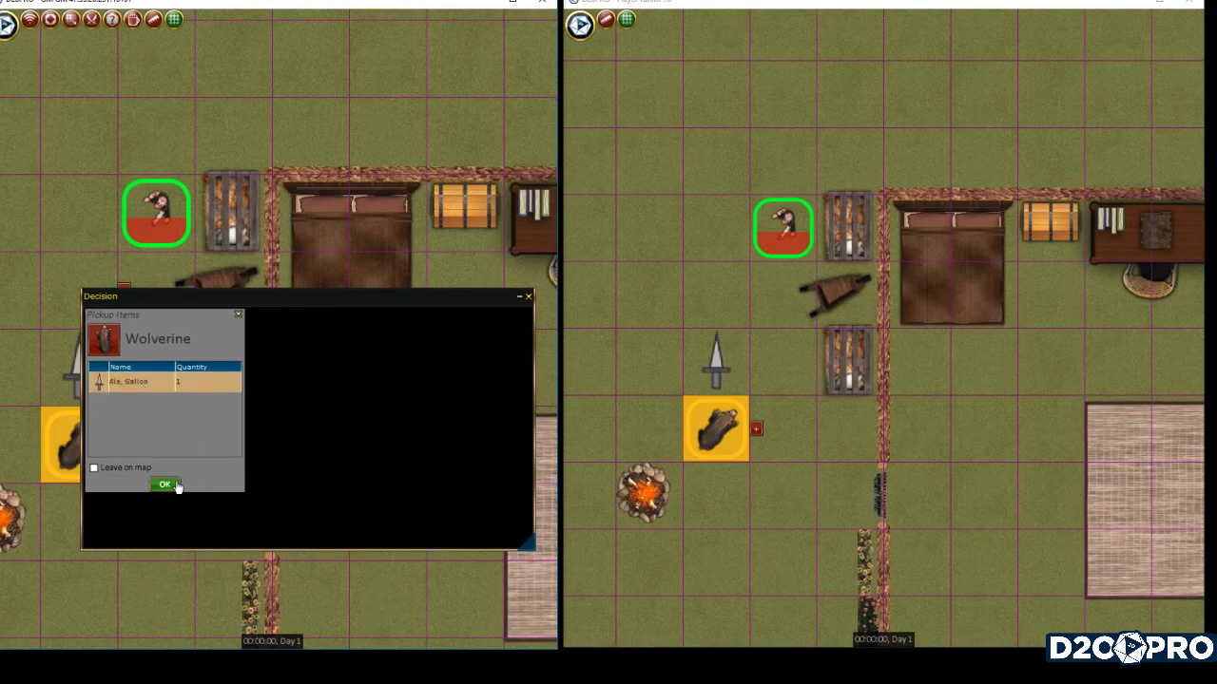
Approve the Pickup Items decision with 'Leave on map' unchecked.
click(165, 485)
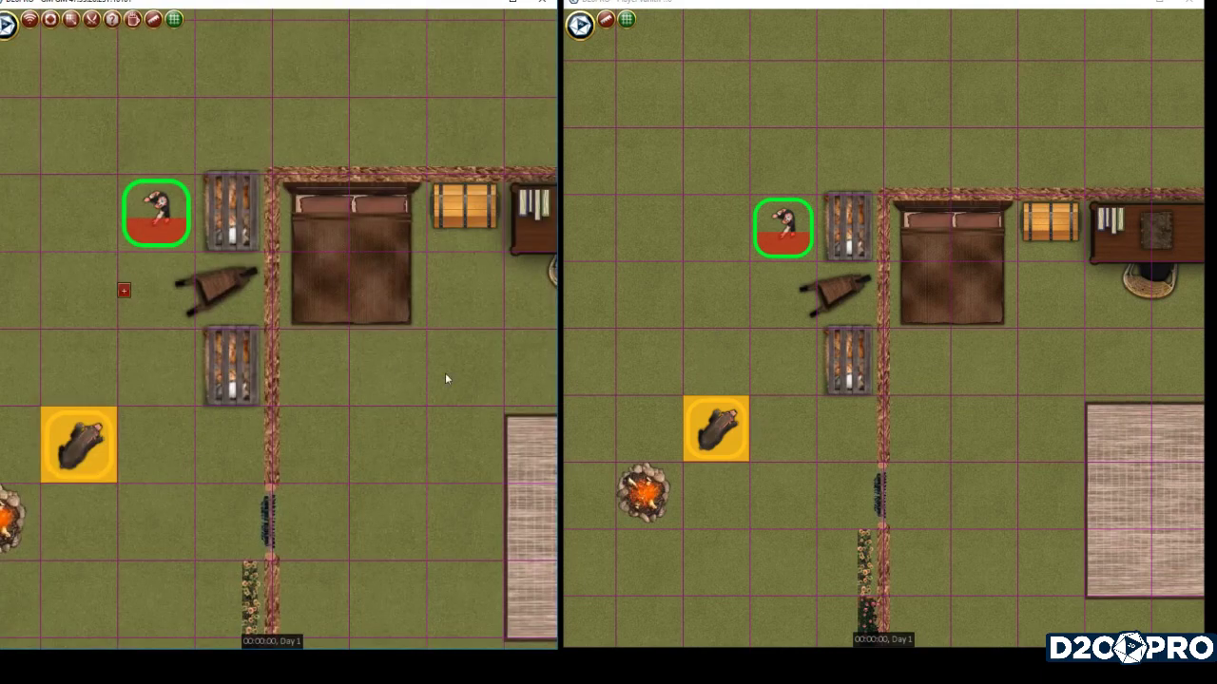